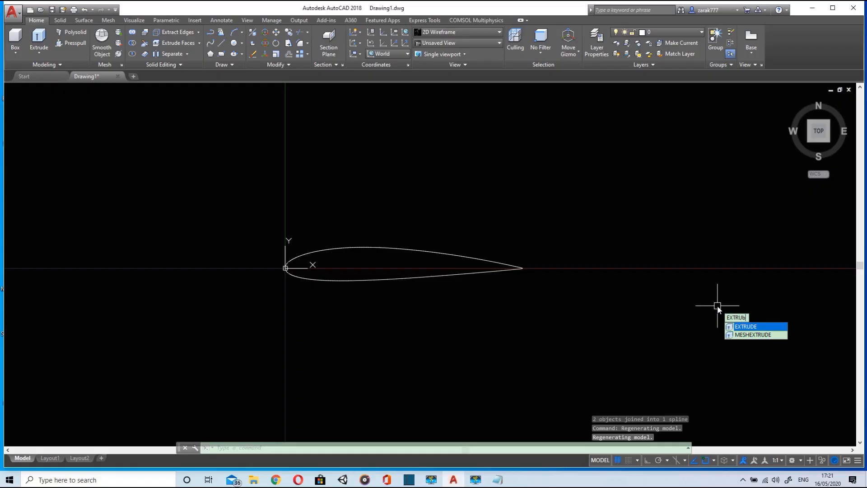
Start a new blank drawing (Drawing1) from the AutoCAD Start tab
{"action": "type", "text": "1"}
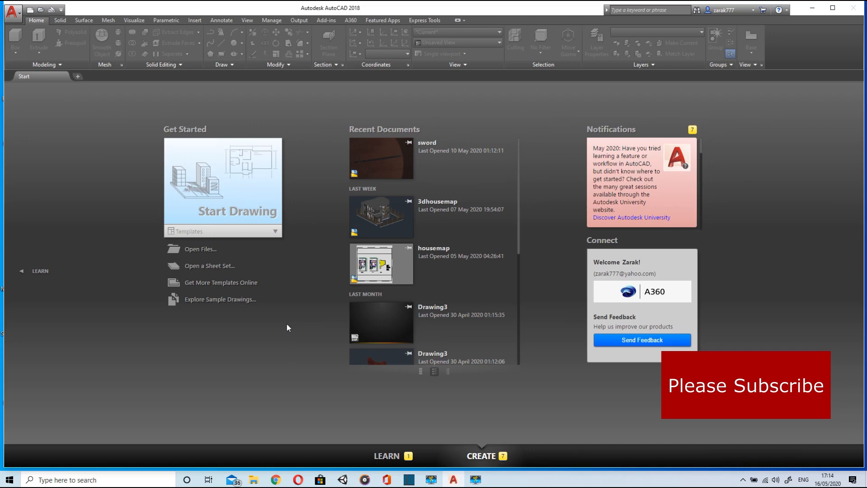
{"action": "left_click", "coordinate": [222, 182]}
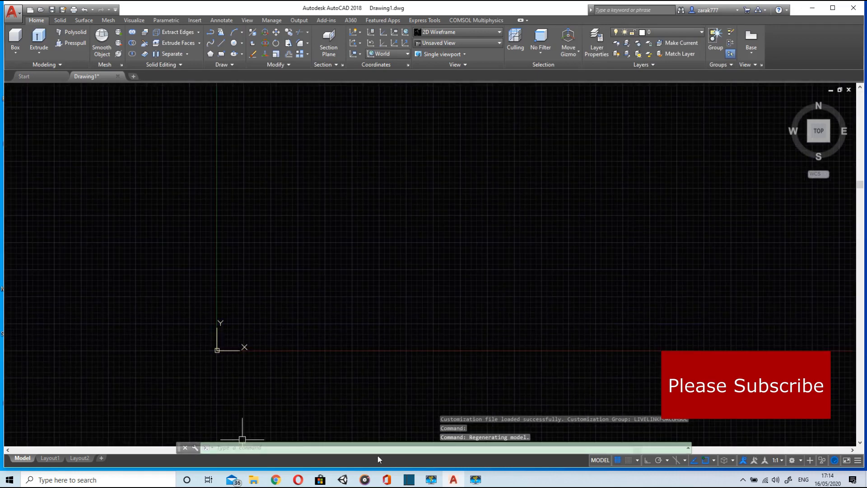
Switch to Chrome and run a Google search for 'naca airfoil database'
{"action": "left_click", "coordinate": [275, 479]}
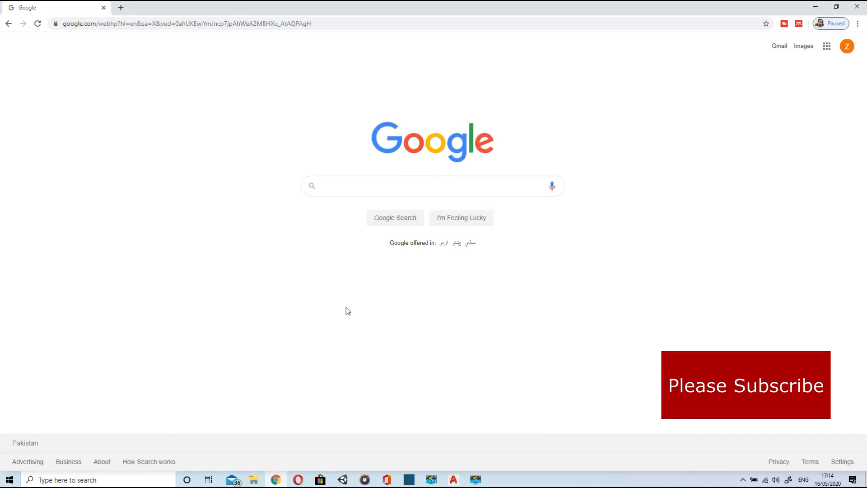
{"action": "left_click", "coordinate": [433, 185]}
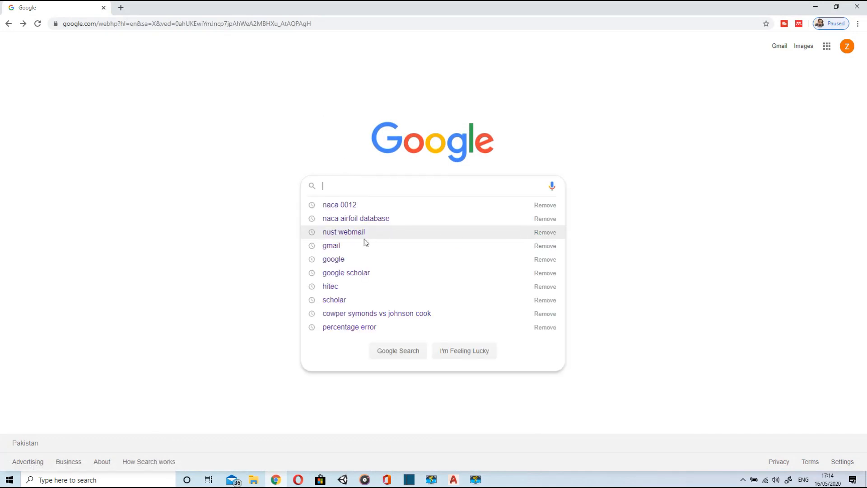
{"action": "mouse_move", "coordinate": [356, 217]}
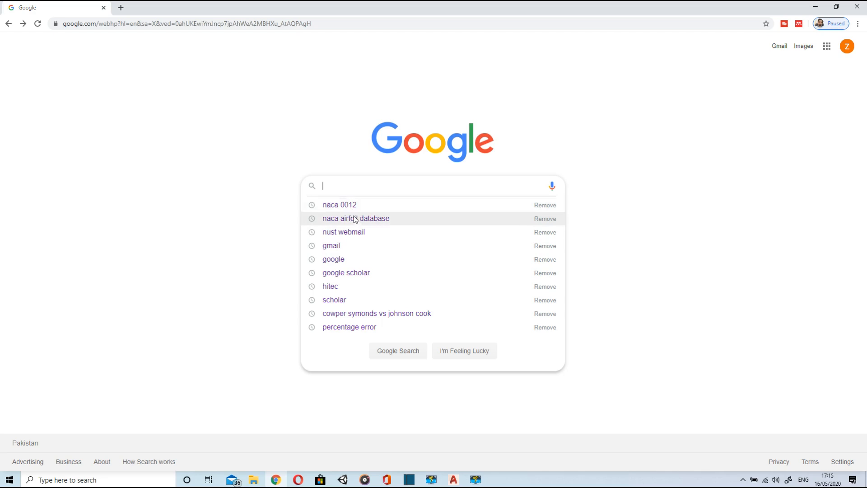
{"action": "left_click", "coordinate": [356, 217]}
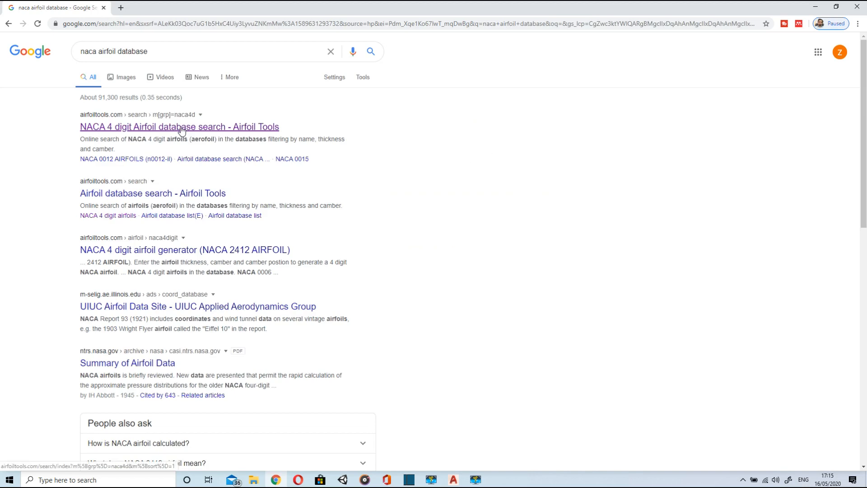
Open the NACA 4 digit Airfoil Tools result and go to the NACA 2414 details page
{"action": "left_click", "coordinate": [179, 126]}
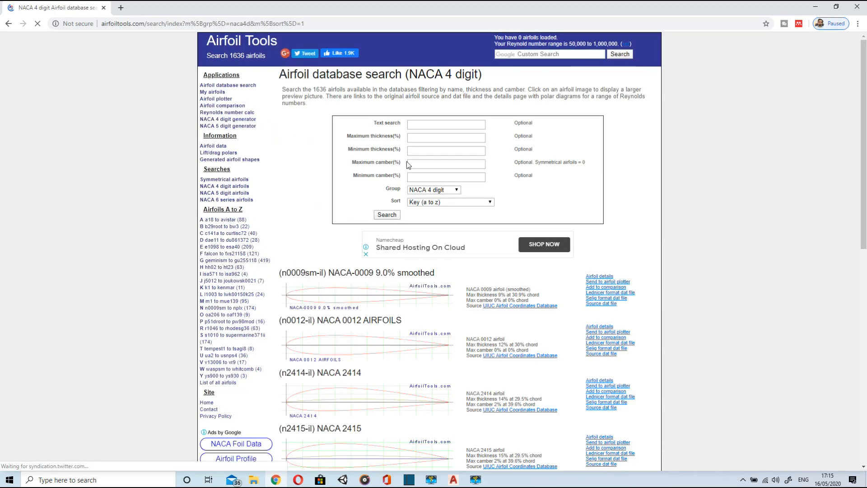
{"action": "scroll", "scroll_direction": "down", "scroll_amount": 3}
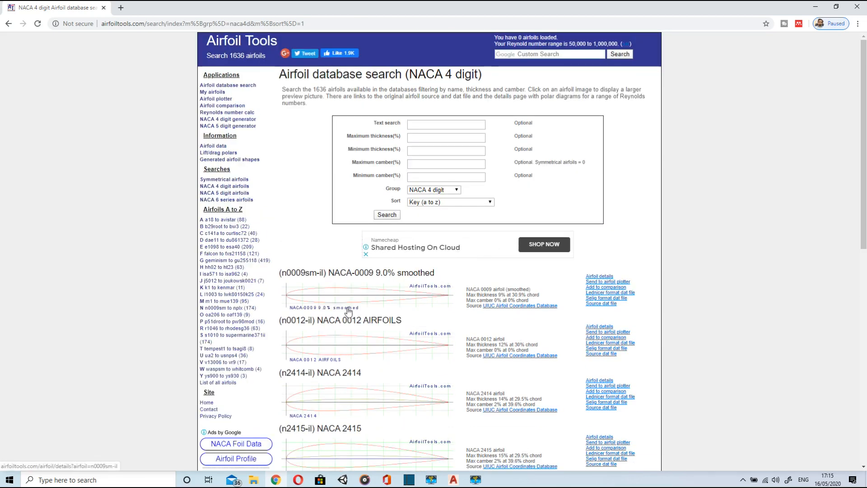
{"action": "scroll", "scroll_direction": "down", "scroll_amount": 3}
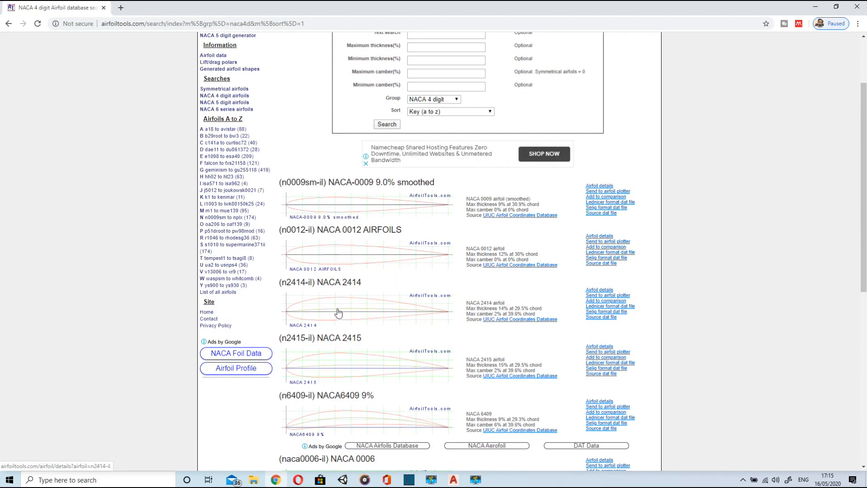
{"action": "left_click", "coordinate": [338, 312]}
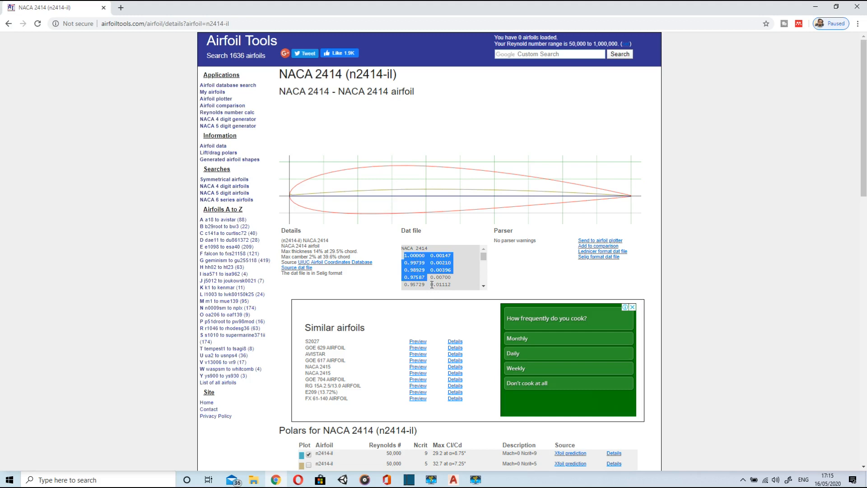
Select and copy the full NACA 2414 dat-file coordinate list
{"action": "scroll", "scroll_direction": "down", "scroll_amount": 3}
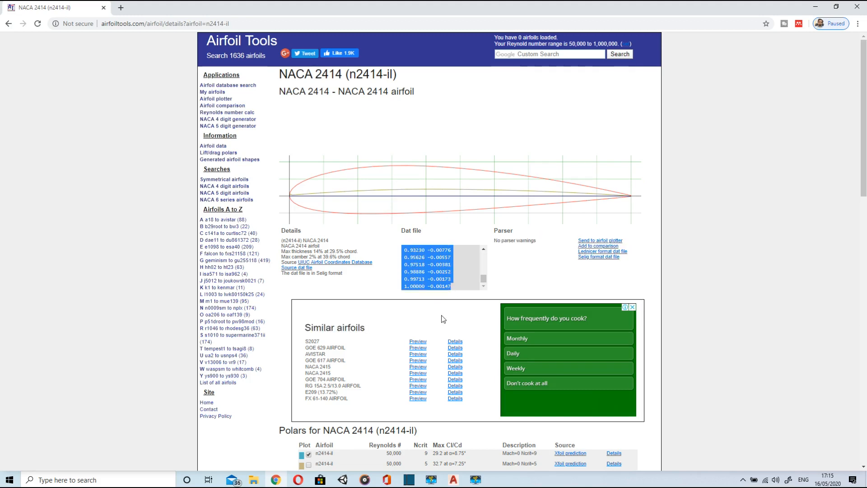
{"action": "mouse_move", "coordinate": [464, 425]}
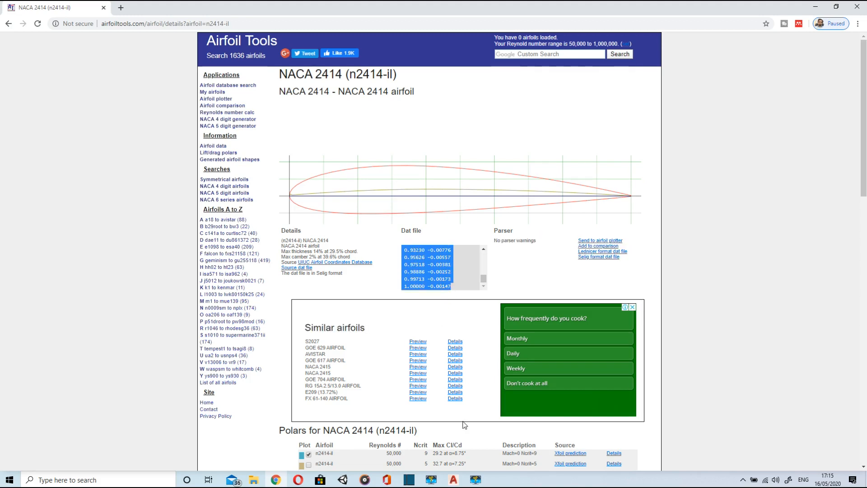
{"action": "mouse_move", "coordinate": [452, 479]}
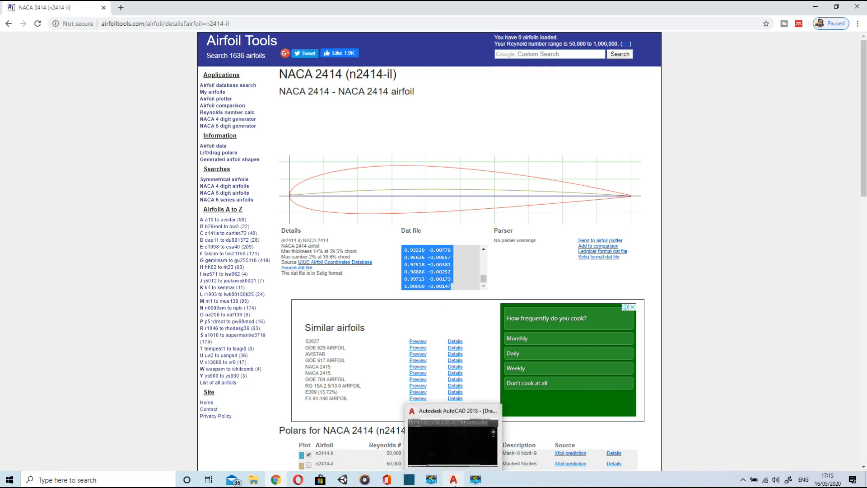
{"action": "left_click", "coordinate": [452, 479]}
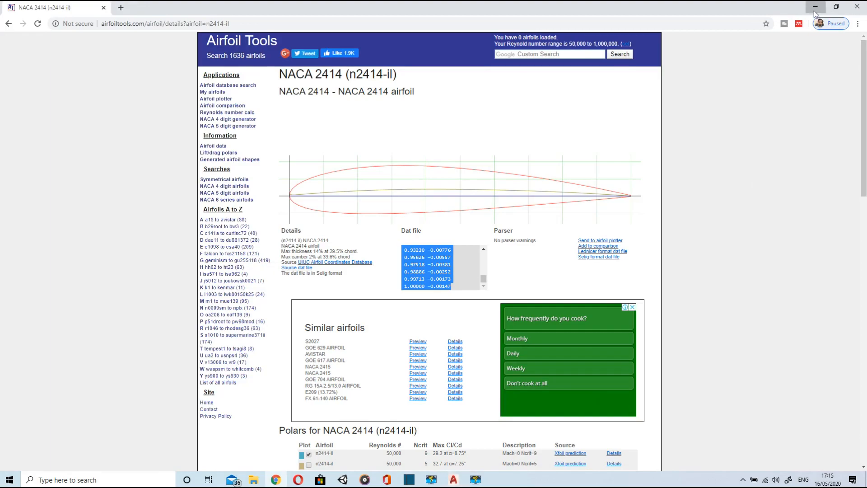
Minimize Chrome and open New Text Document from the desktop in Notepad
{"action": "left_click", "coordinate": [816, 7]}
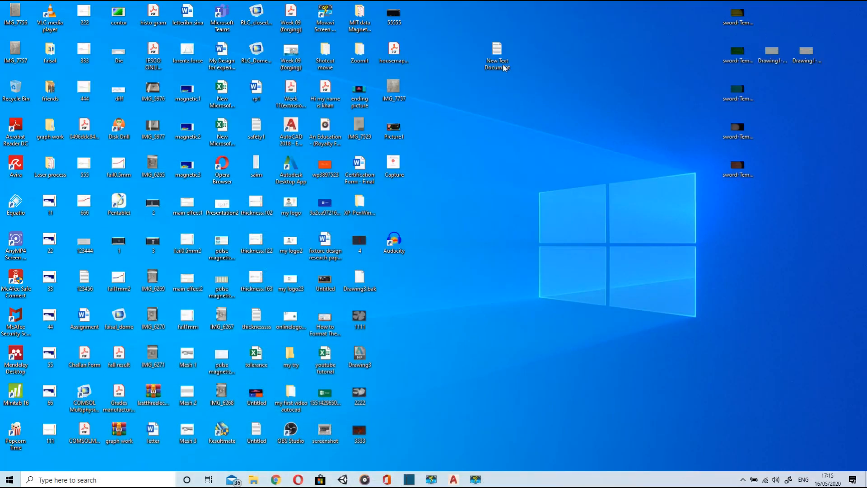
{"action": "double_click", "coordinate": [496, 55]}
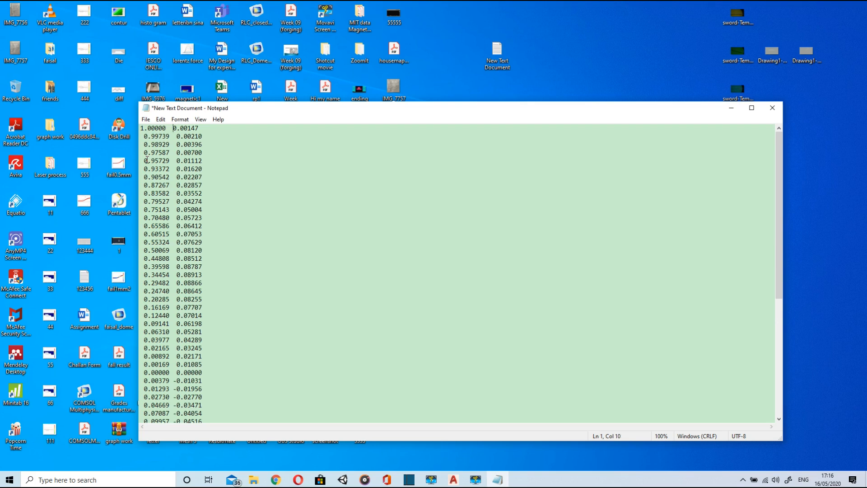
{"action": "mouse_move", "coordinate": [161, 119]}
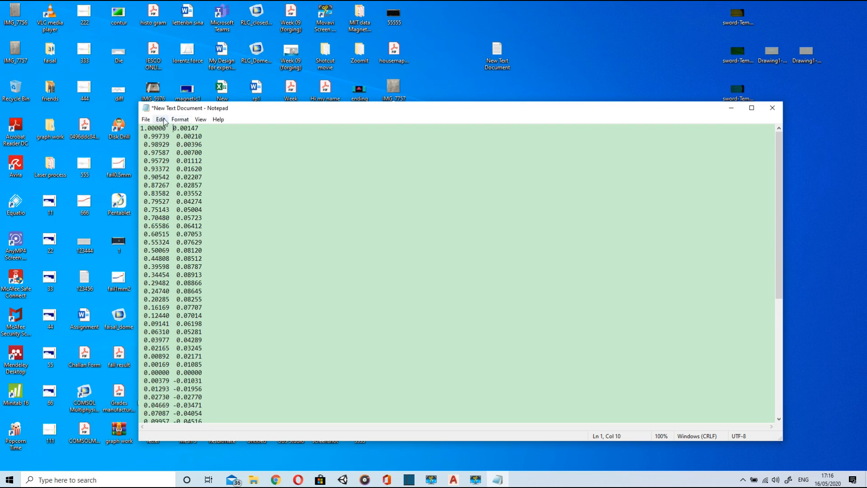
Replace all spaces with commas via Edit > Replace so x and y values are comma-separated
{"action": "left_click", "coordinate": [161, 119]}
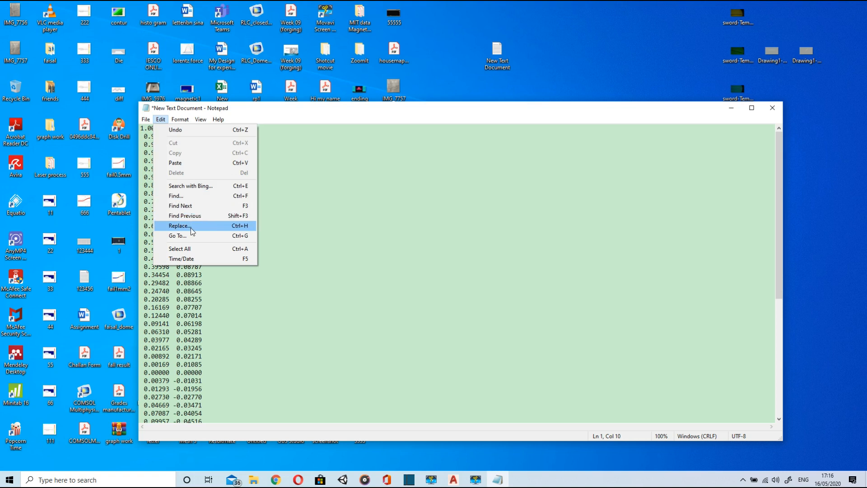
{"action": "left_click", "coordinate": [177, 226]}
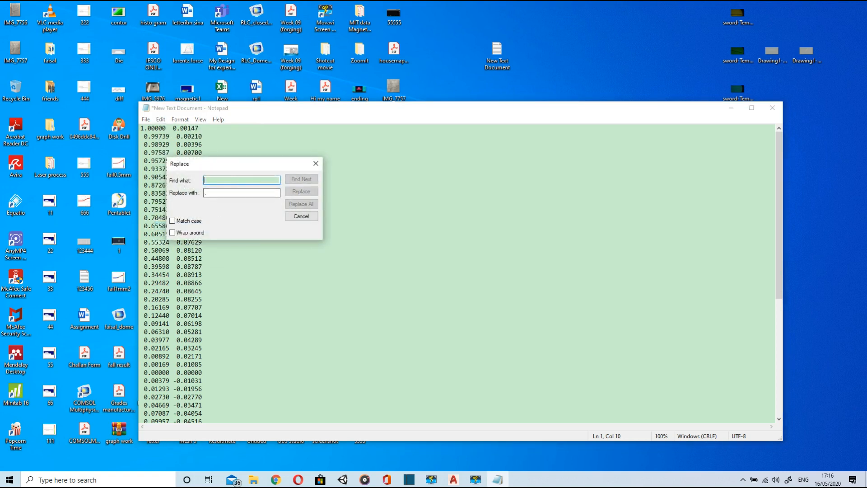
{"action": "left_click", "coordinate": [241, 192]}
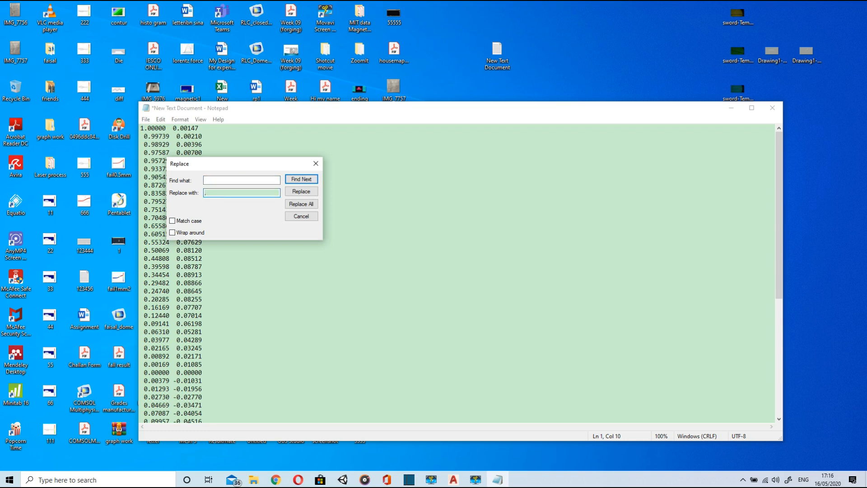
{"action": "left_click", "coordinate": [301, 204]}
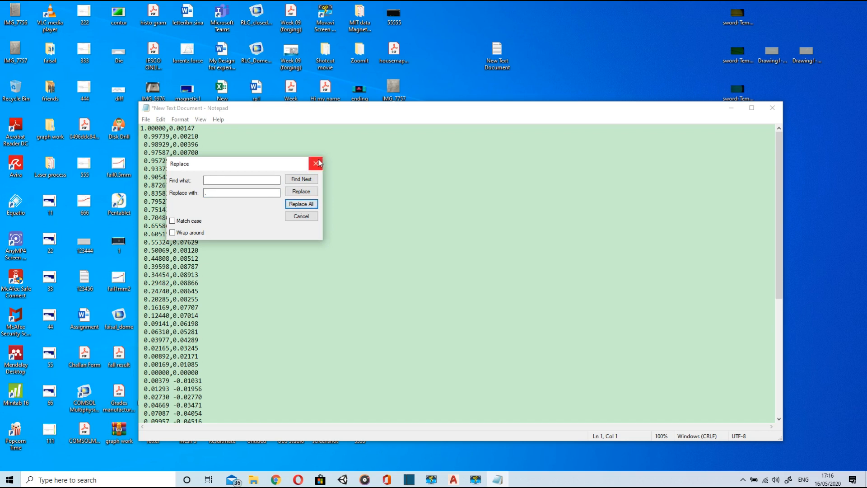
{"action": "left_click", "coordinate": [317, 163]}
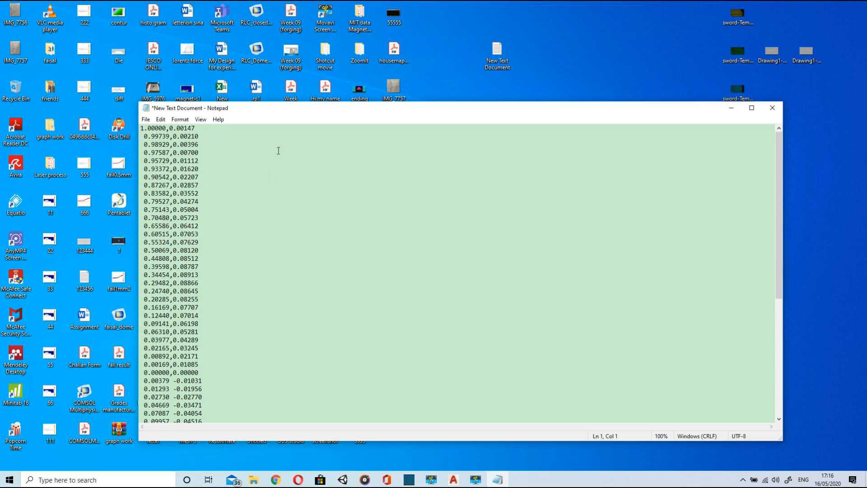
Run Replace again so the negative-value rows are comma-separated too, leaving stray leading commas
{"action": "scroll", "scroll_direction": "down", "scroll_amount": 3}
{"action": "type", "text": ","}
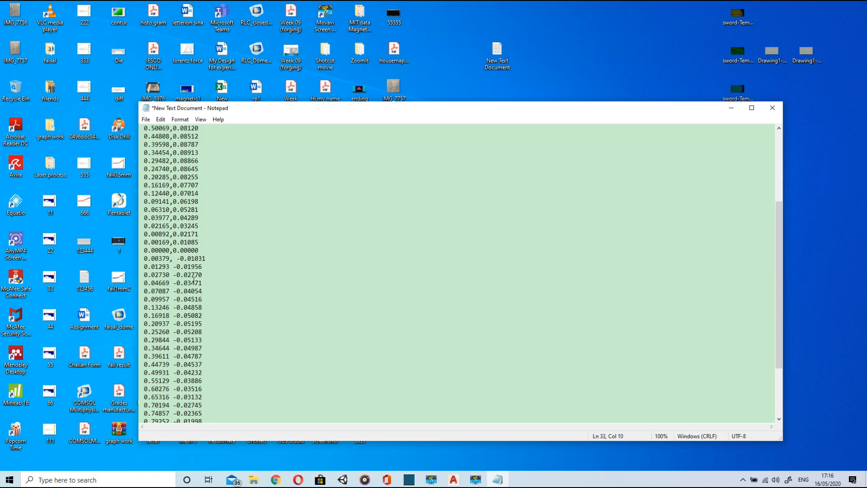
{"action": "scroll", "scroll_direction": "down", "scroll_amount": 3}
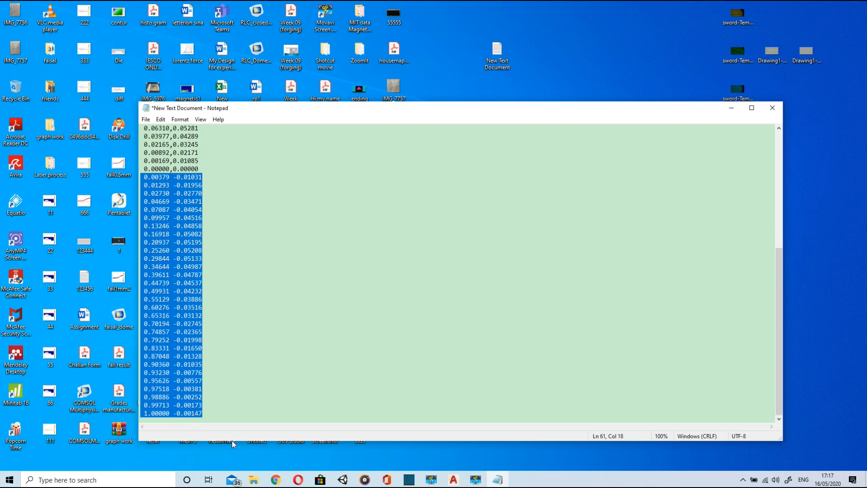
{"action": "left_click", "coordinate": [161, 119]}
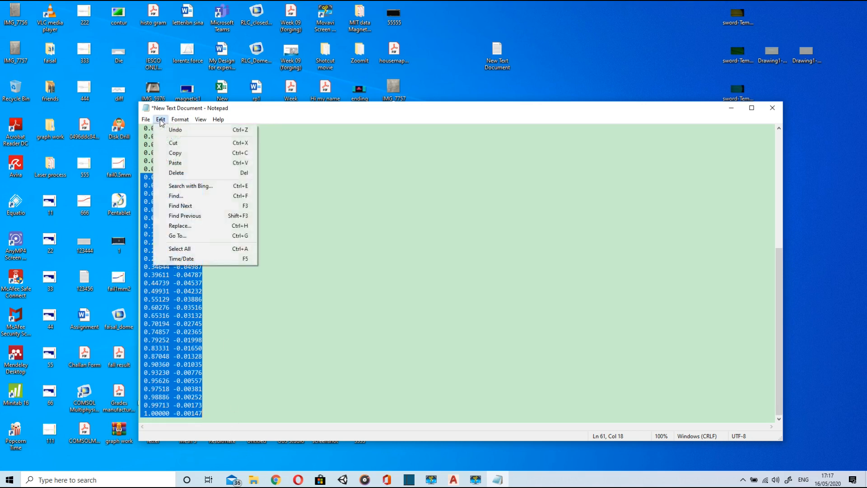
{"action": "mouse_move", "coordinate": [174, 162]}
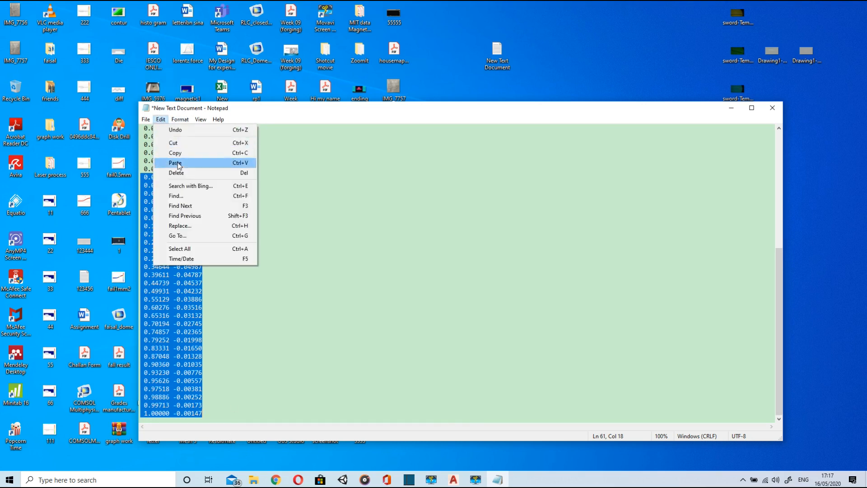
{"action": "left_click", "coordinate": [180, 225]}
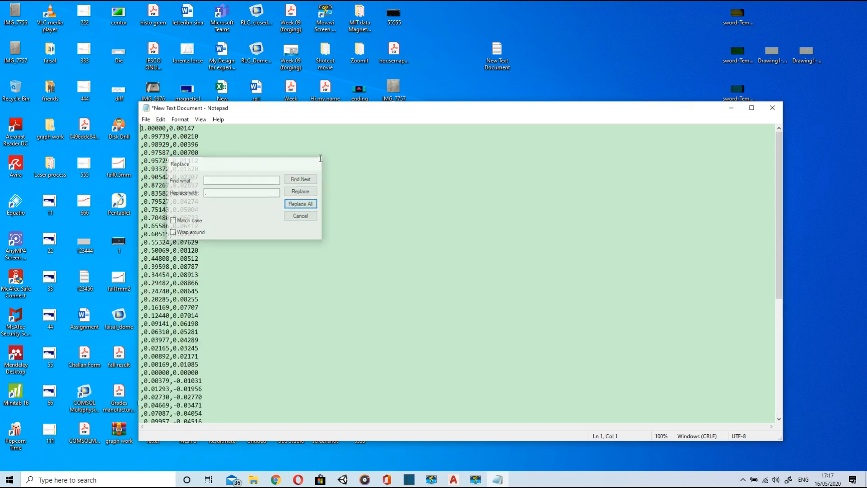
{"action": "left_click", "coordinate": [300, 216]}
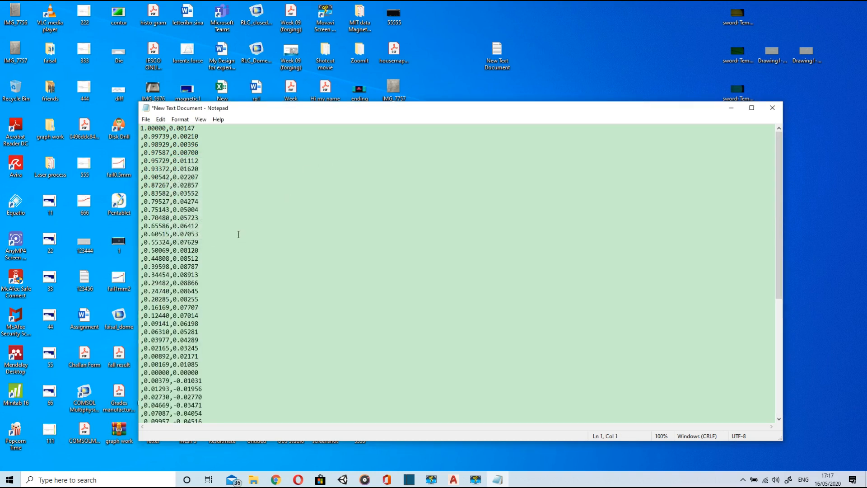
Remove the stray leading commas, save the coordinate file and return to AutoCAD
{"action": "scroll", "scroll_direction": "down", "scroll_amount": 3}
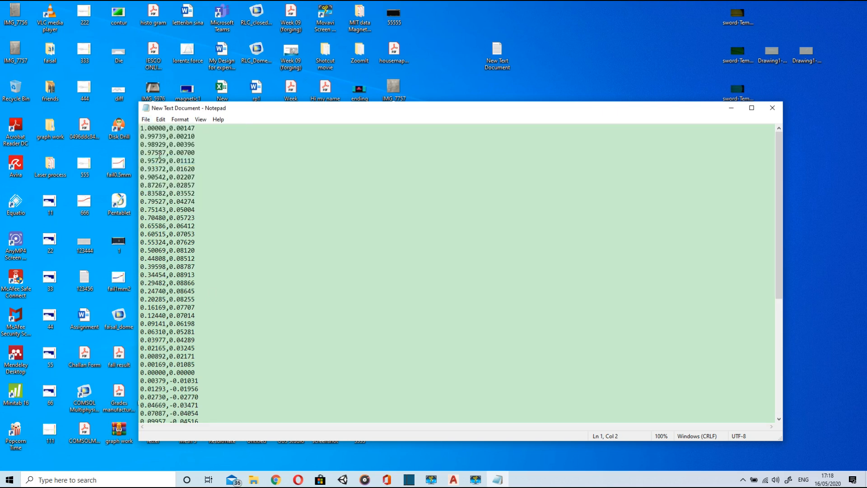
{"action": "scroll", "scroll_direction": "down", "scroll_amount": 3}
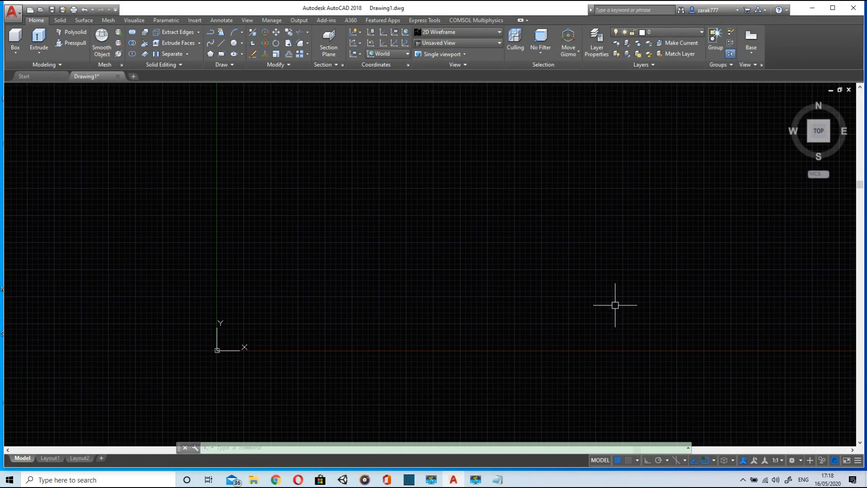
Draw a spline (SPL) through the pasted NACA 2414 coordinates, tracing the airfoil surfaces
{"action": "type", "text": "spl"}
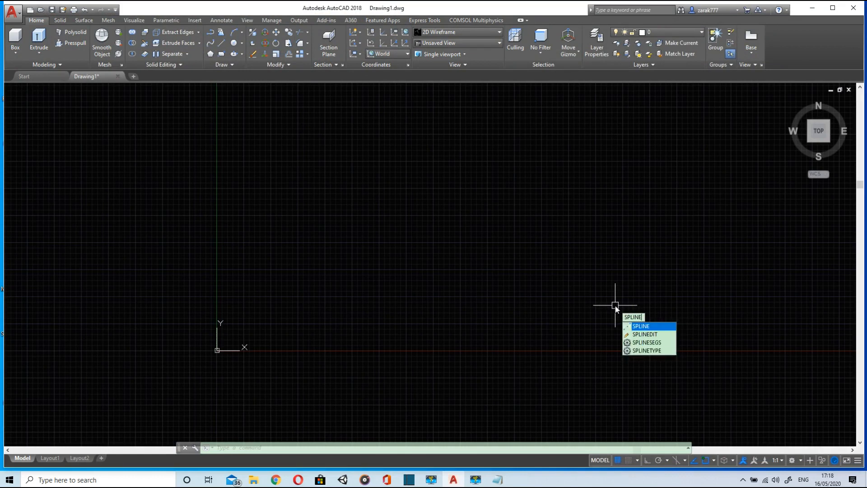
{"action": "left_click", "coordinate": [641, 326]}
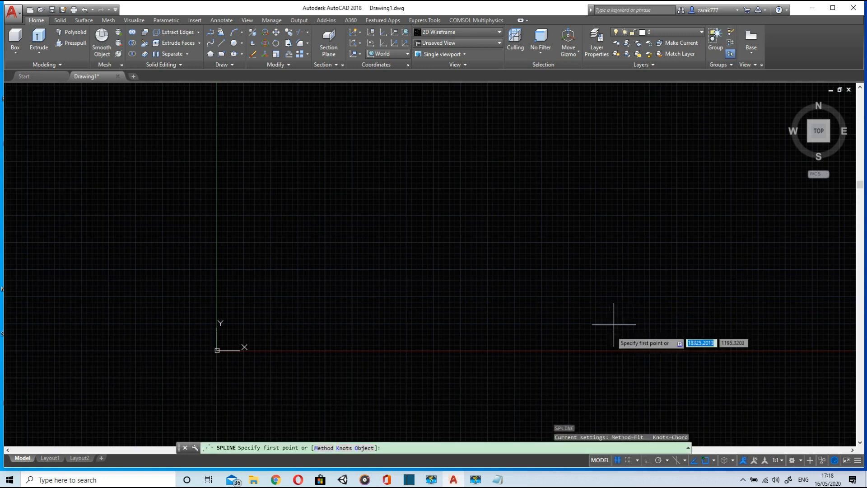
{"action": "right_click", "coordinate": [467, 412]}
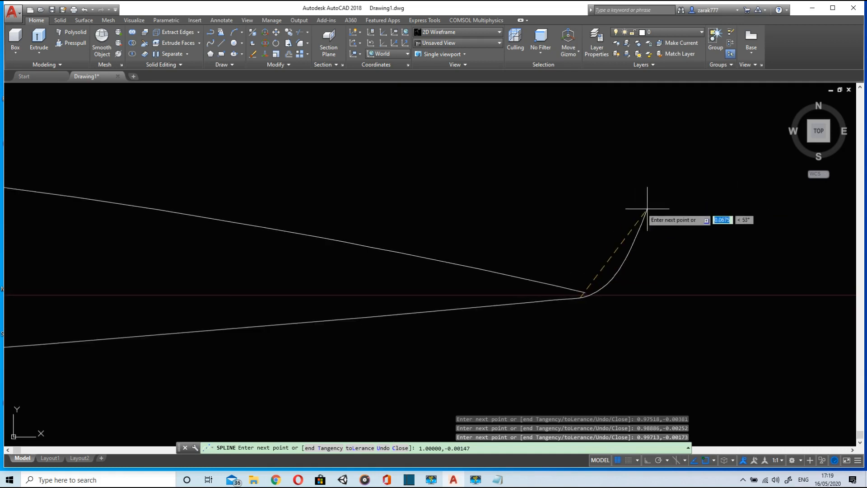
{"action": "mouse_move", "coordinate": [462, 202]}
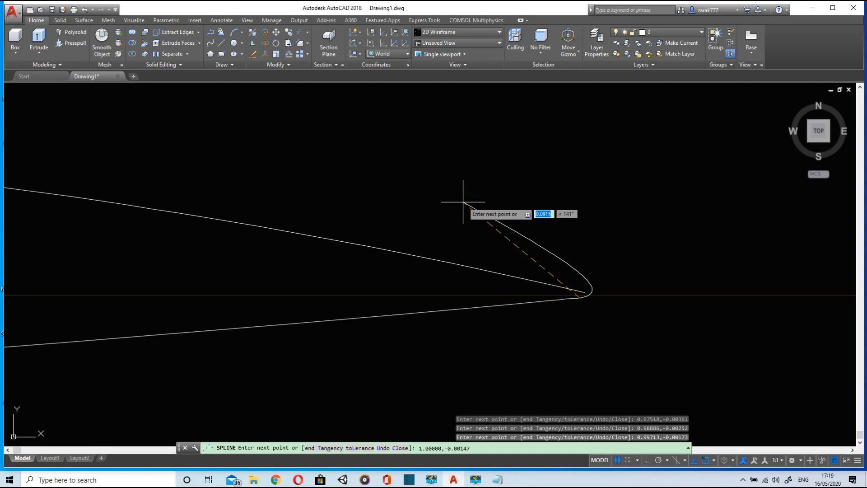
{"action": "mouse_move", "coordinate": [718, 136]}
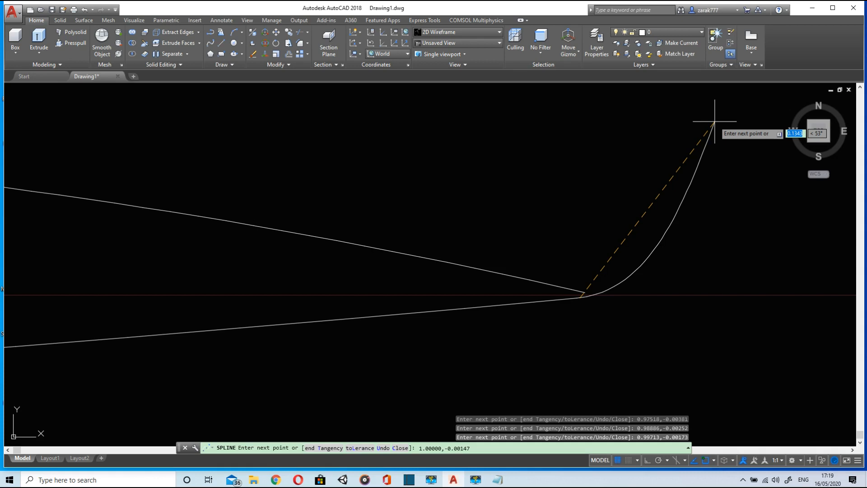
{"action": "mouse_move", "coordinate": [715, 120]}
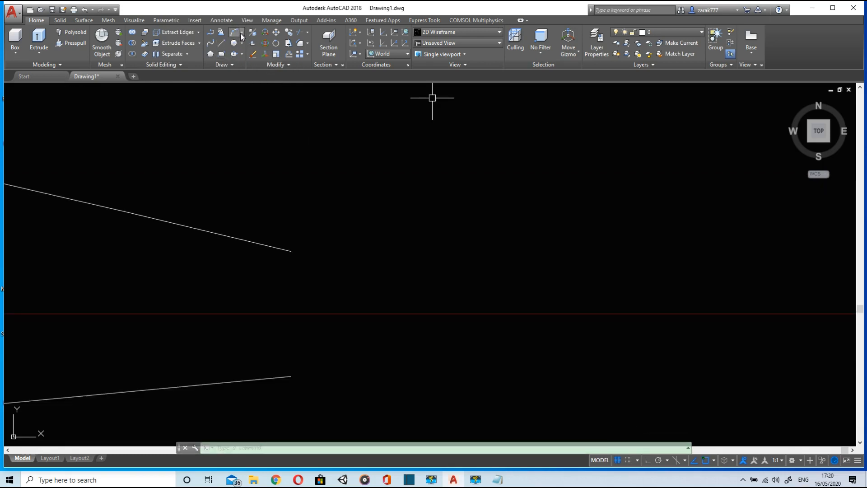
Draw a Start, Center, End arc closing the airfoil's open trailing edge
{"action": "left_click", "coordinate": [235, 32]}
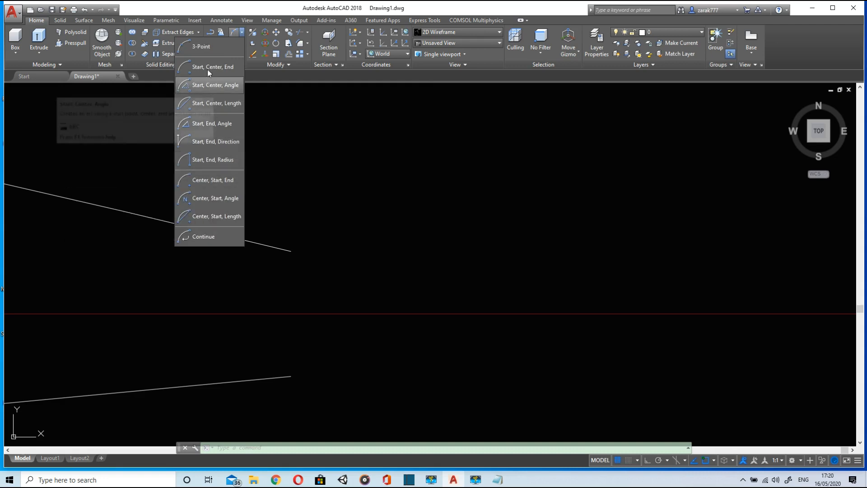
{"action": "left_click", "coordinate": [213, 66]}
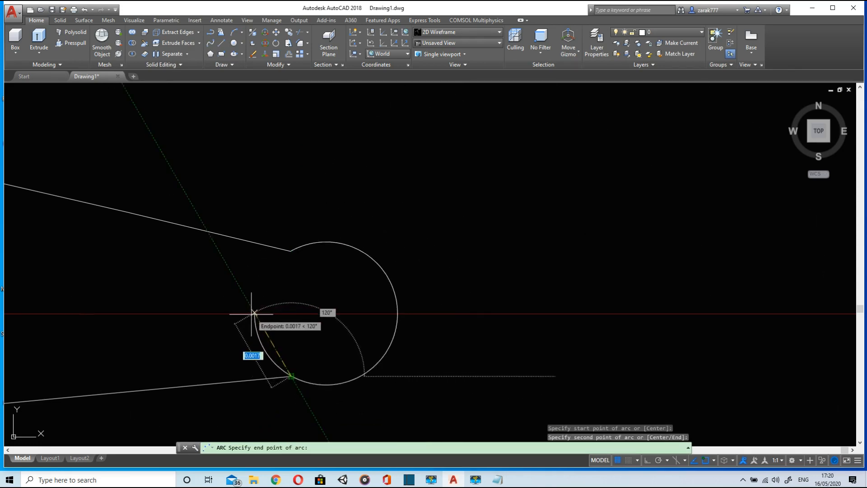
{"action": "mouse_move", "coordinate": [205, 316]}
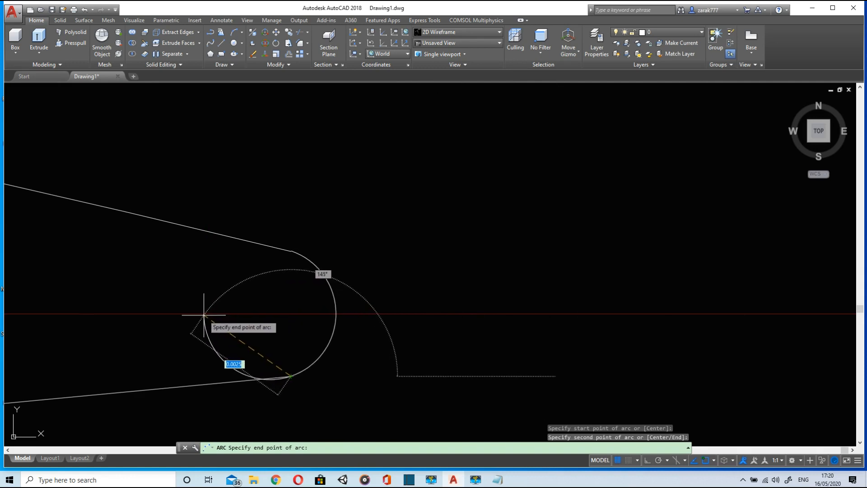
{"action": "mouse_move", "coordinate": [222, 316]}
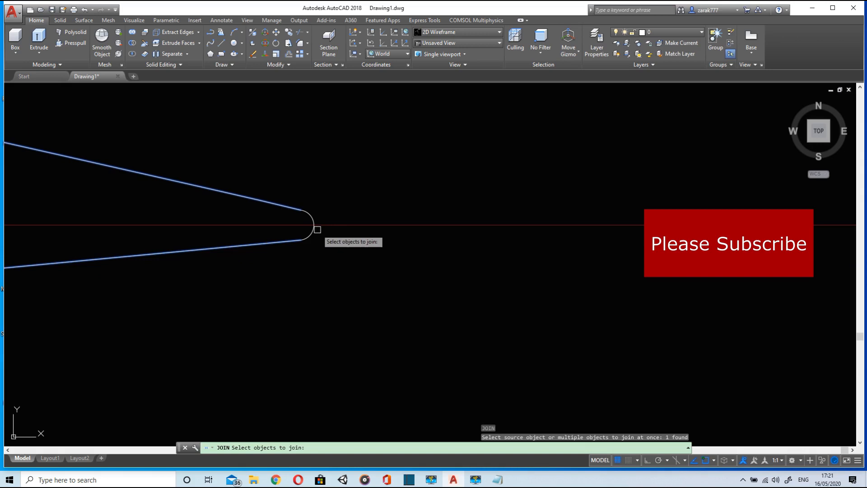
Join the spline and arc into one closed airfoil outline with JOIN
{"action": "left_click", "coordinate": [313, 226]}
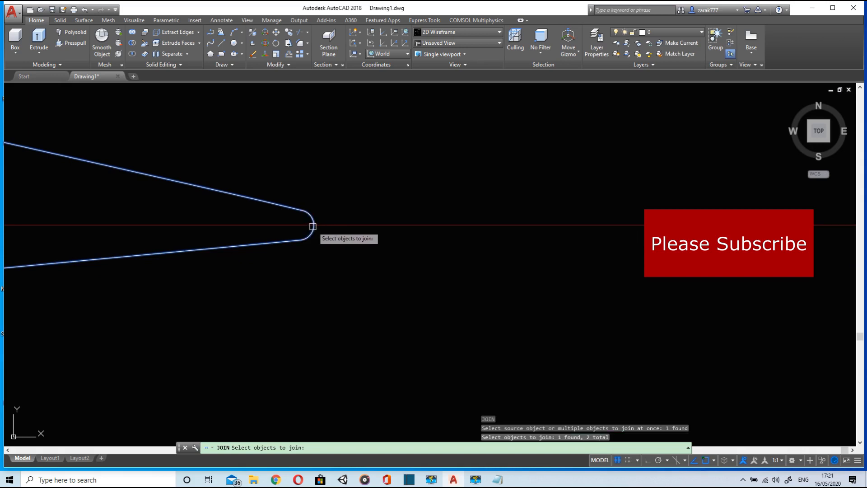
{"action": "left_click", "coordinate": [294, 257]}
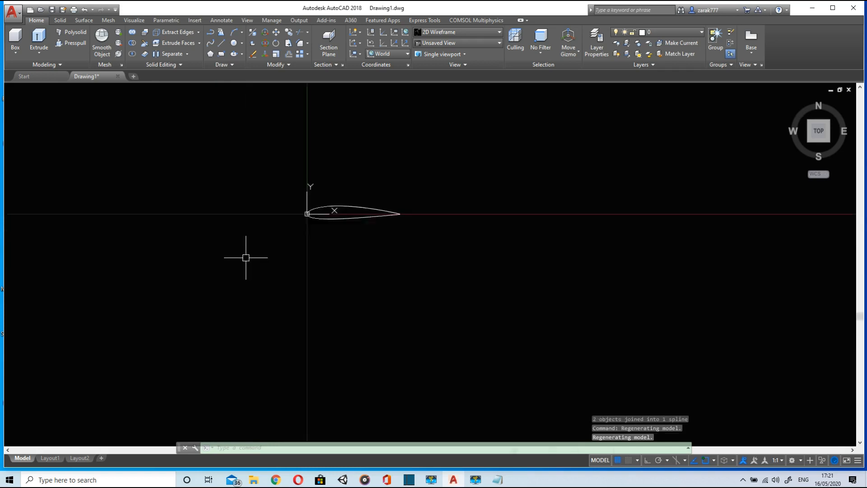
{"action": "scroll", "scroll_direction": "up", "scroll_amount": 3}
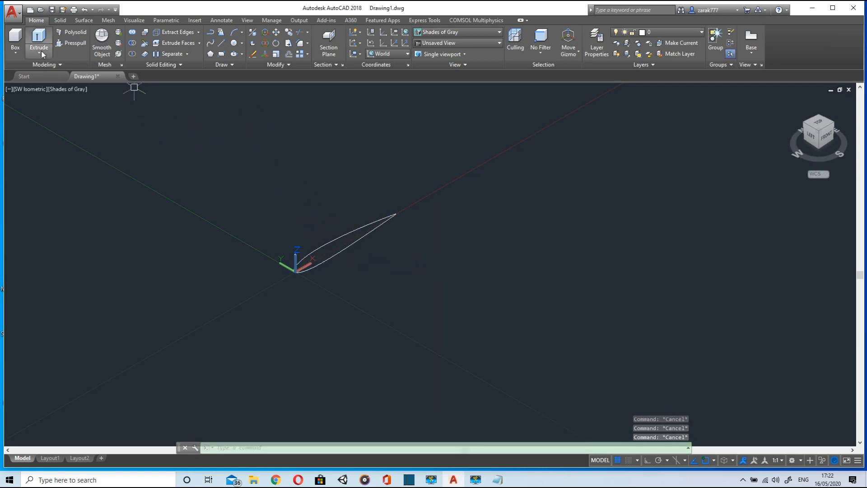
Extrude the closed airfoil profile to a height of 1, forming the solid wing section
{"action": "left_click", "coordinate": [37, 39]}
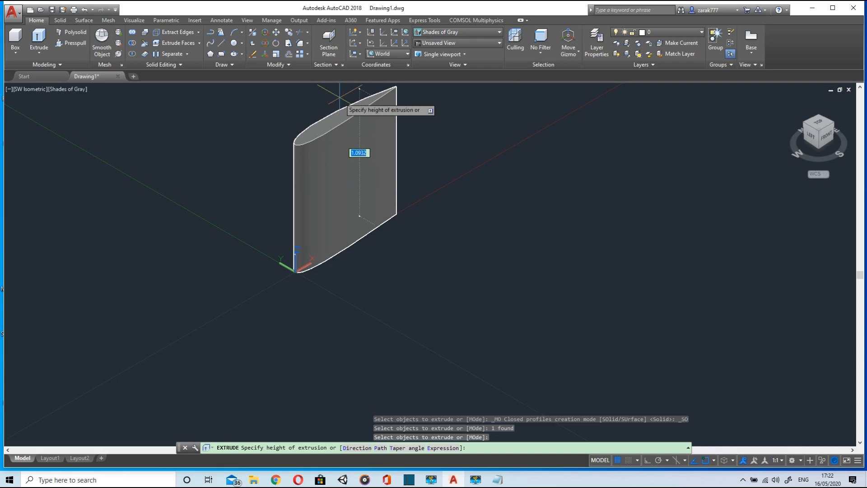
{"action": "type", "text": "1"}
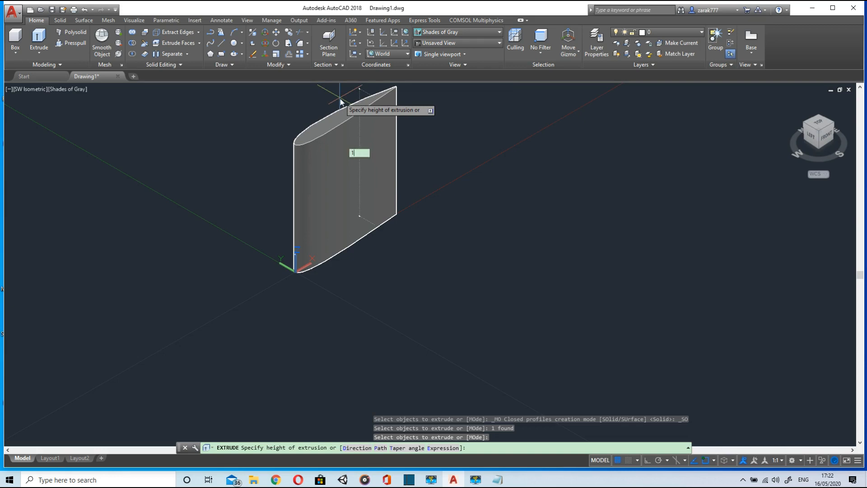
{"action": "key", "text": "enter"}
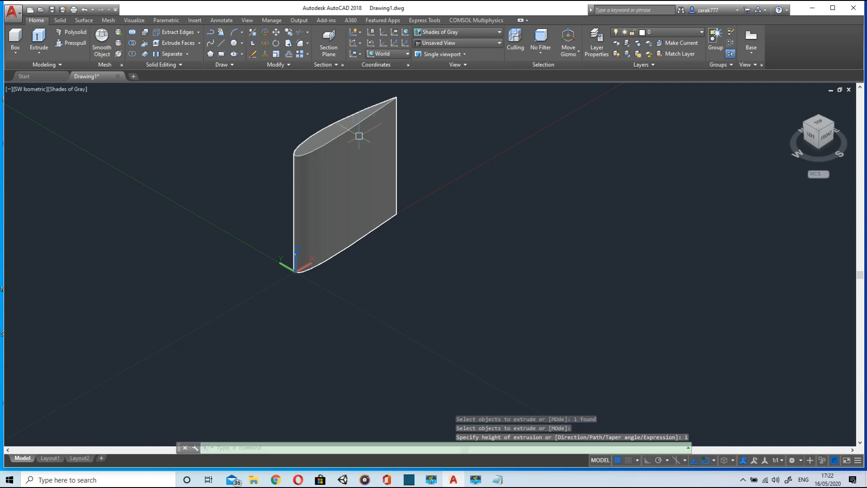